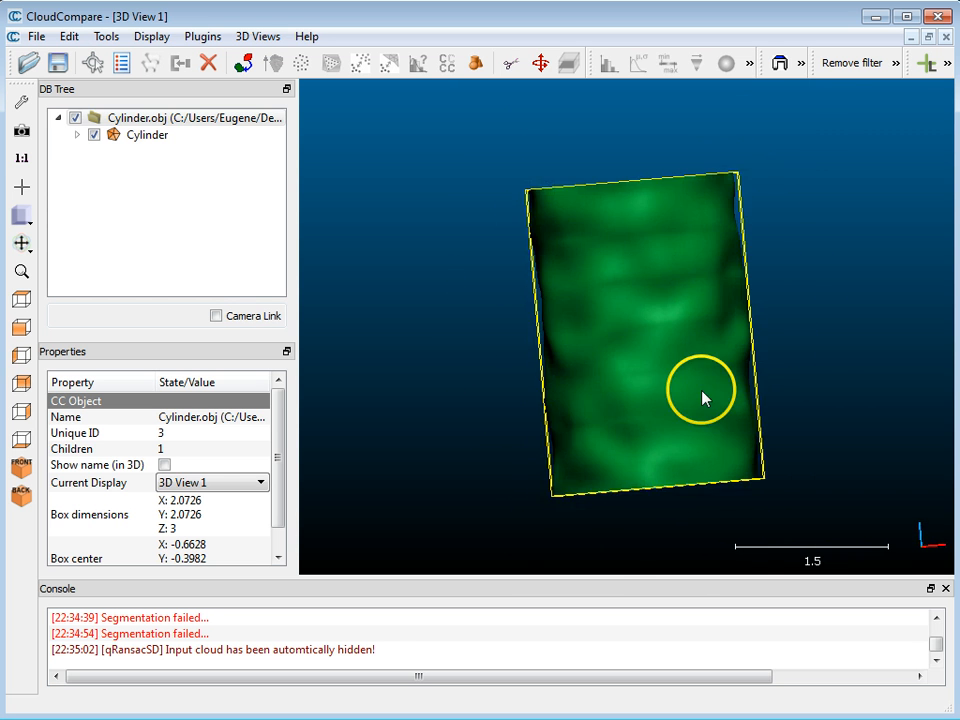
- Orbit the noisy cylinder mesh so it stands upright in the 3D view
left_click_drag(700, 392, 678, 342)
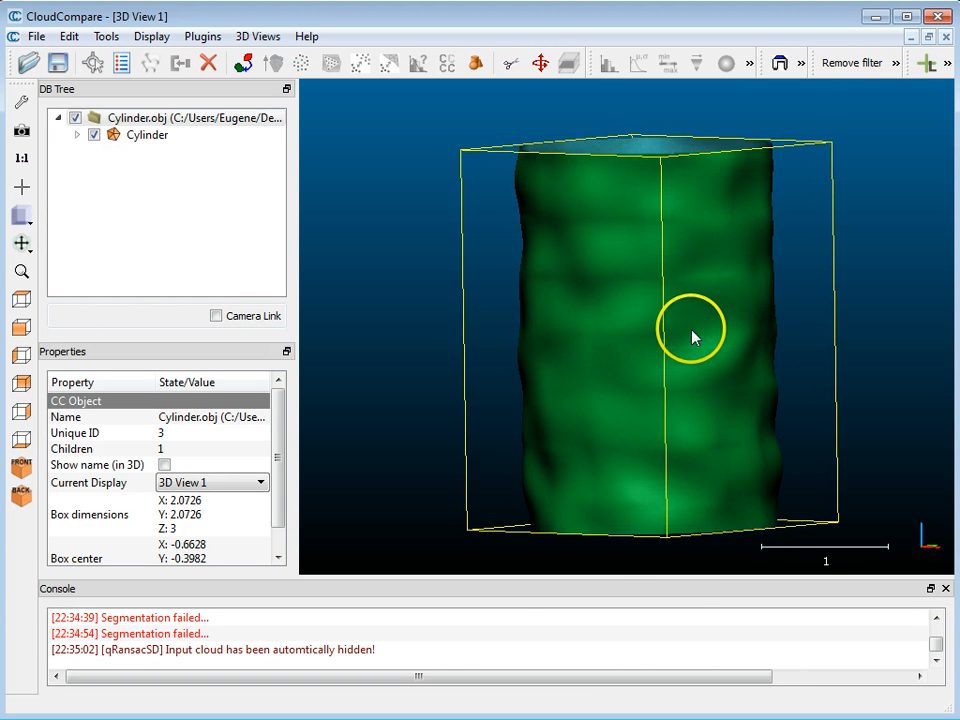
left_click_drag(696, 336, 680, 350)
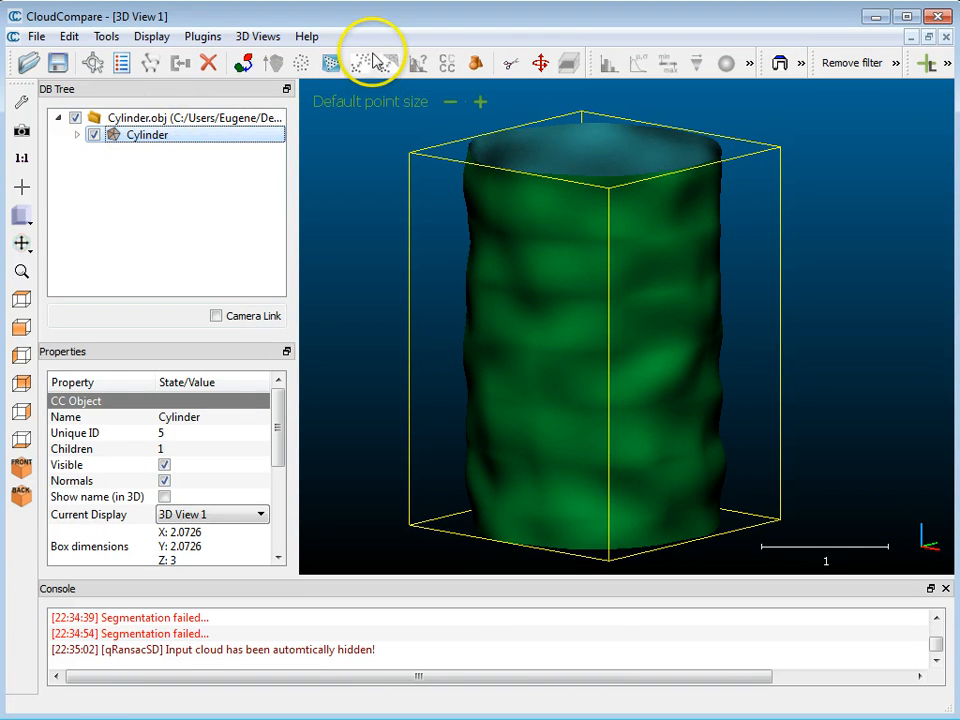
mouse_move(332, 62)
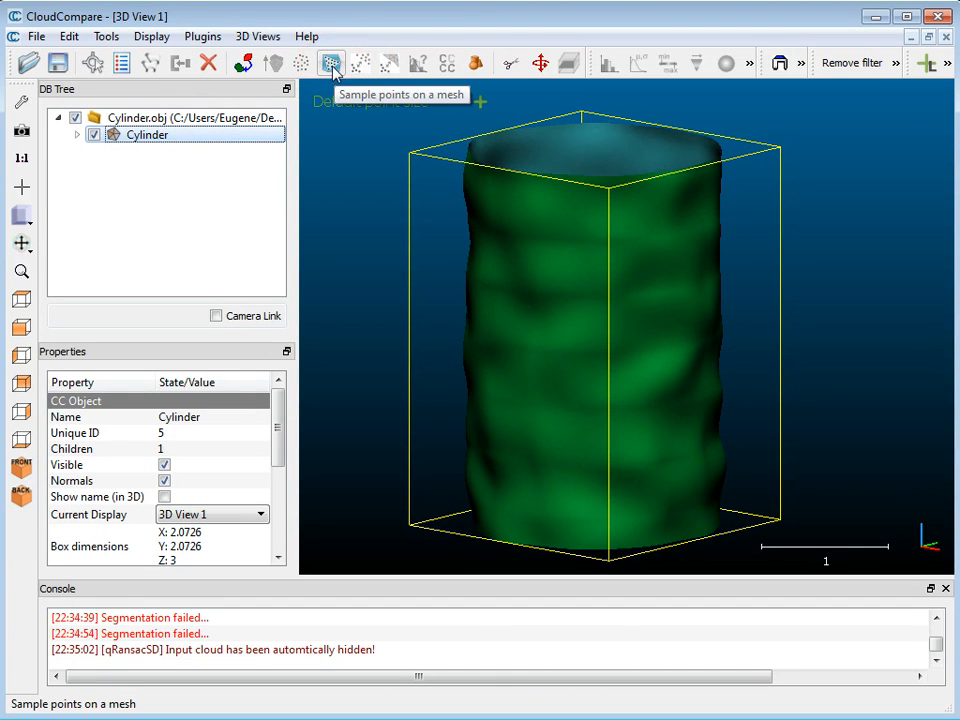
- Sample 100000 points with normals from the mesh and select the new Cylinder.sampled cloud alone
left_click(332, 62)
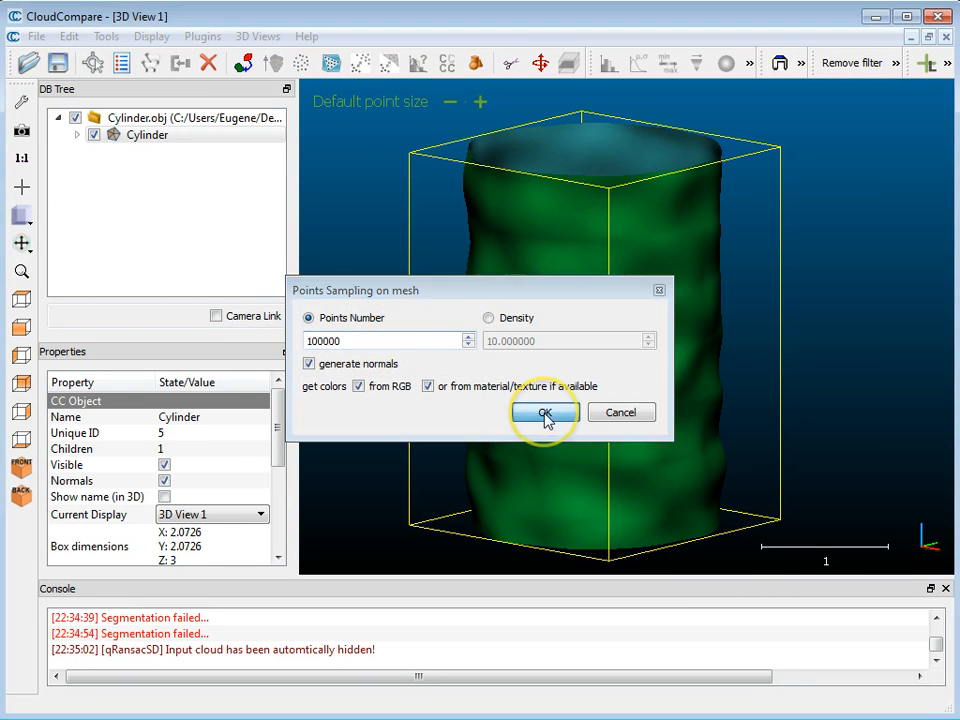
left_click(544, 412)
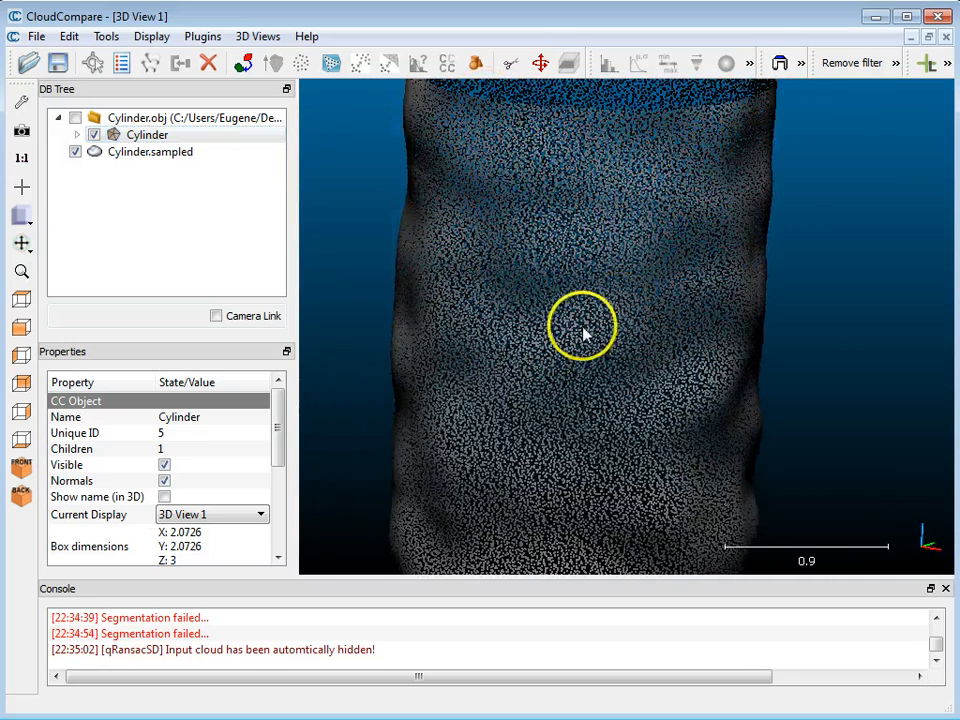
left_click(150, 152)
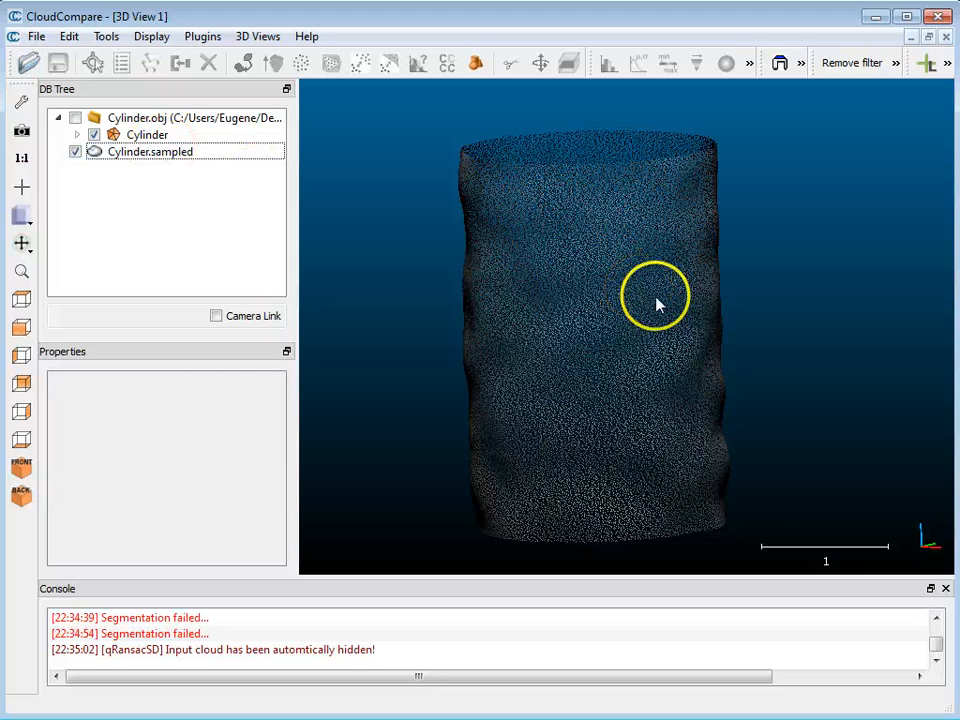
left_click(150, 152)
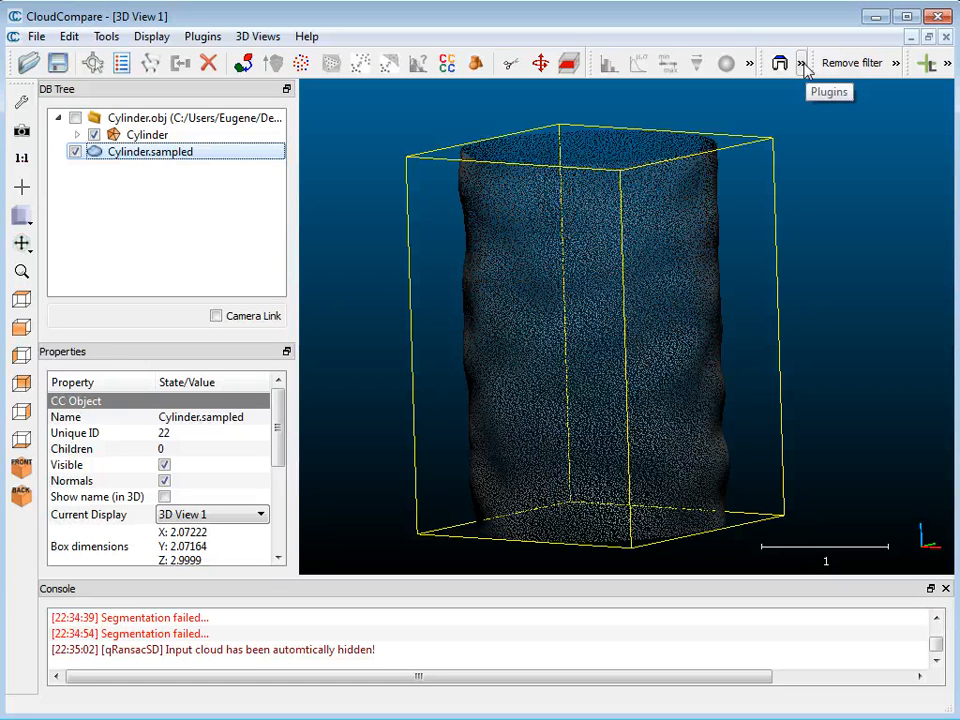
- Run RANSAC shape detection on the sampled cloud with only the Cylinder primitive enabled
left_click(804, 62)
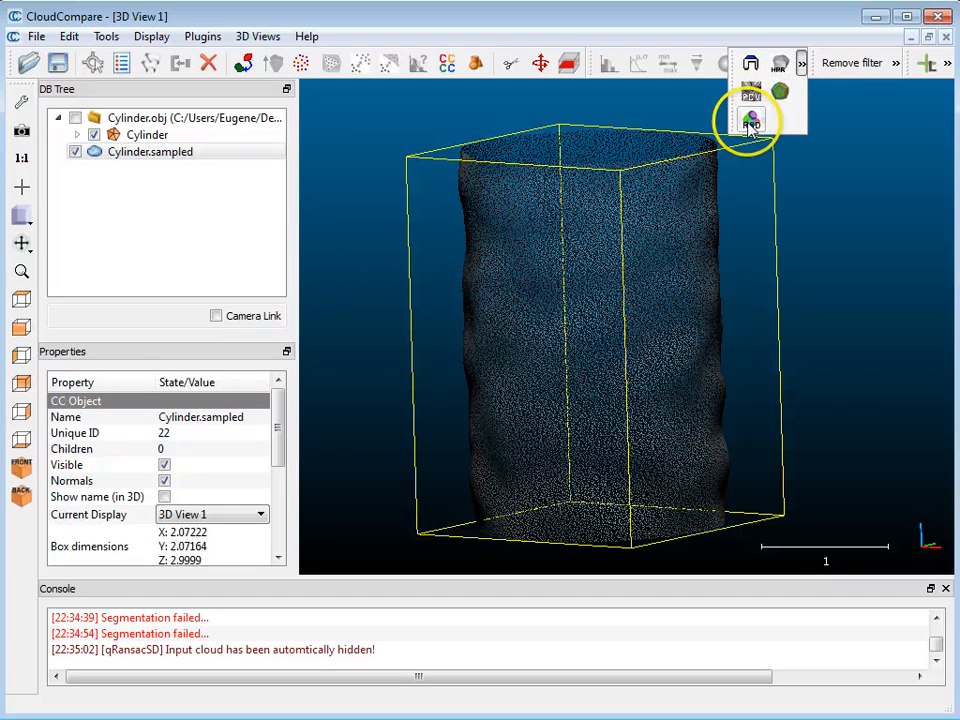
left_click(750, 120)
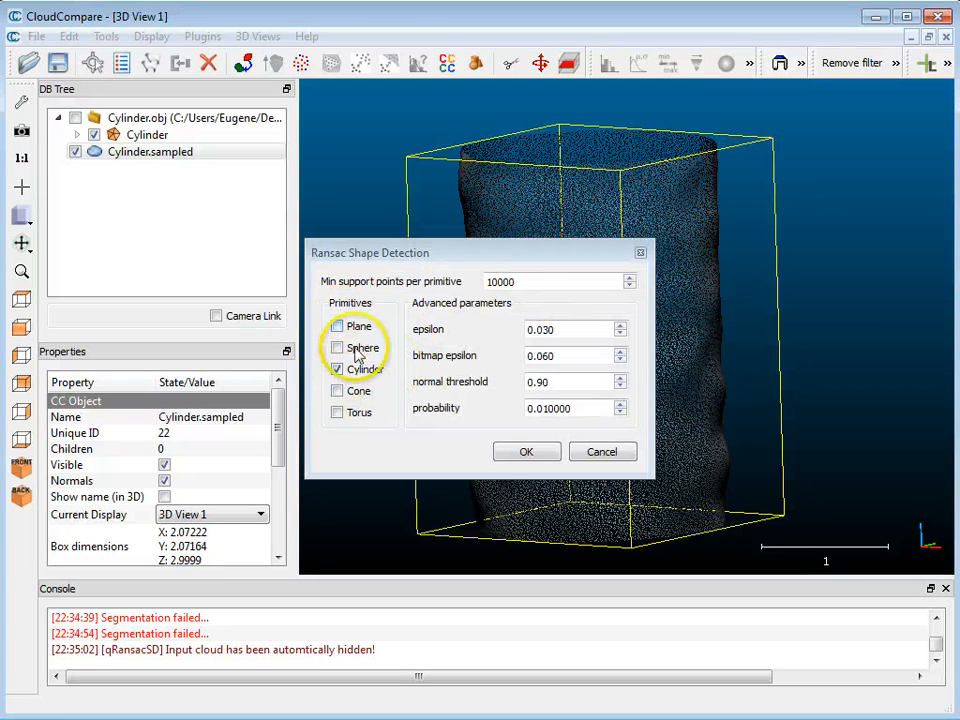
left_click(336, 348)
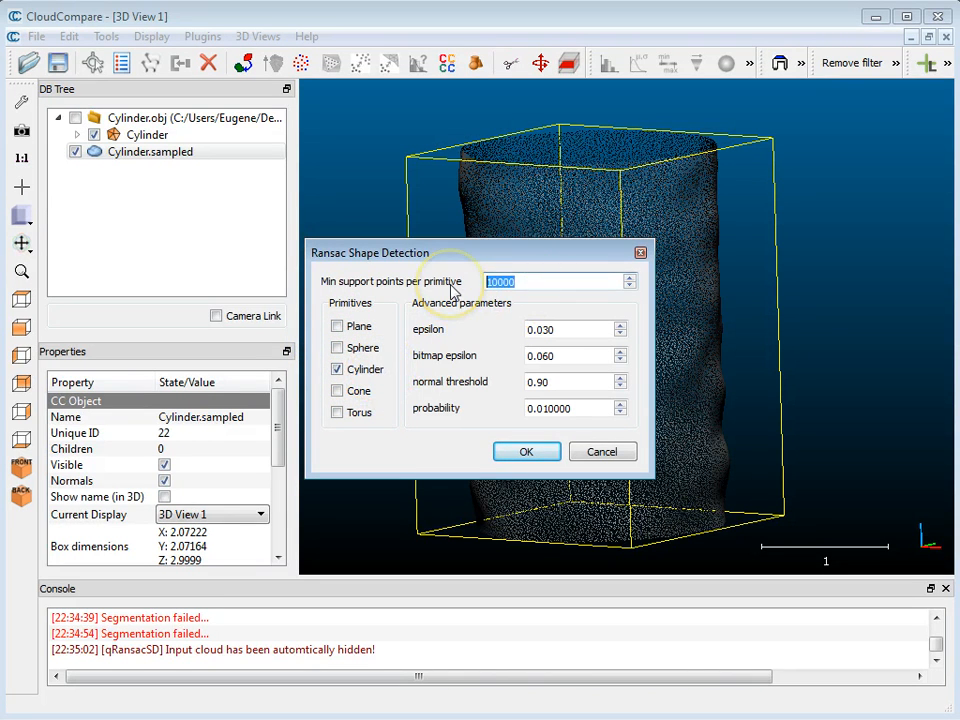
mouse_move(524, 408)
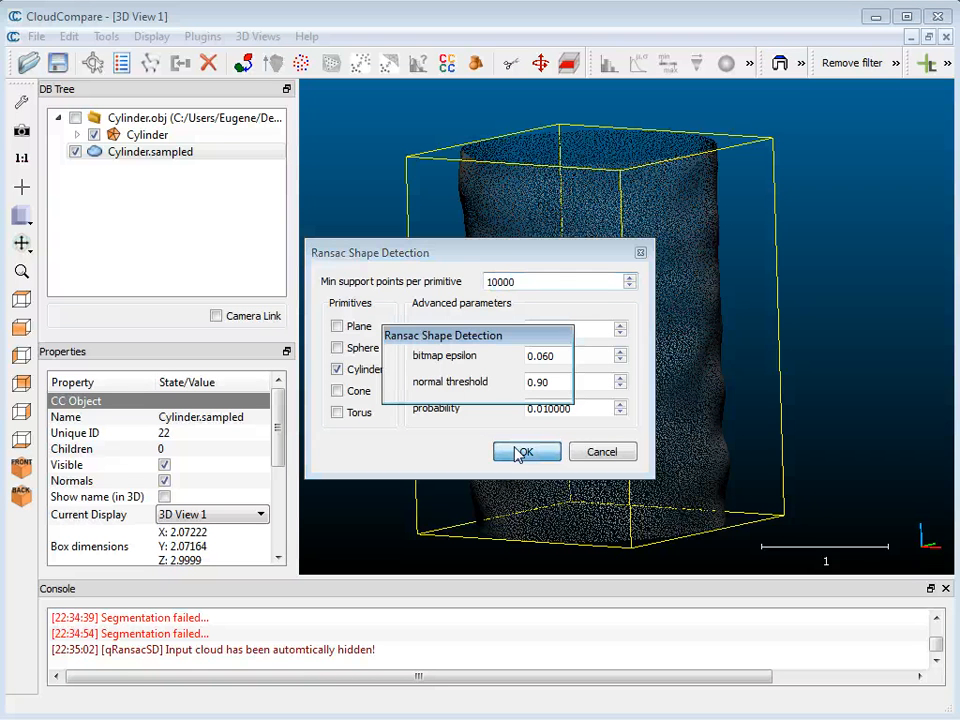
left_click(524, 452)
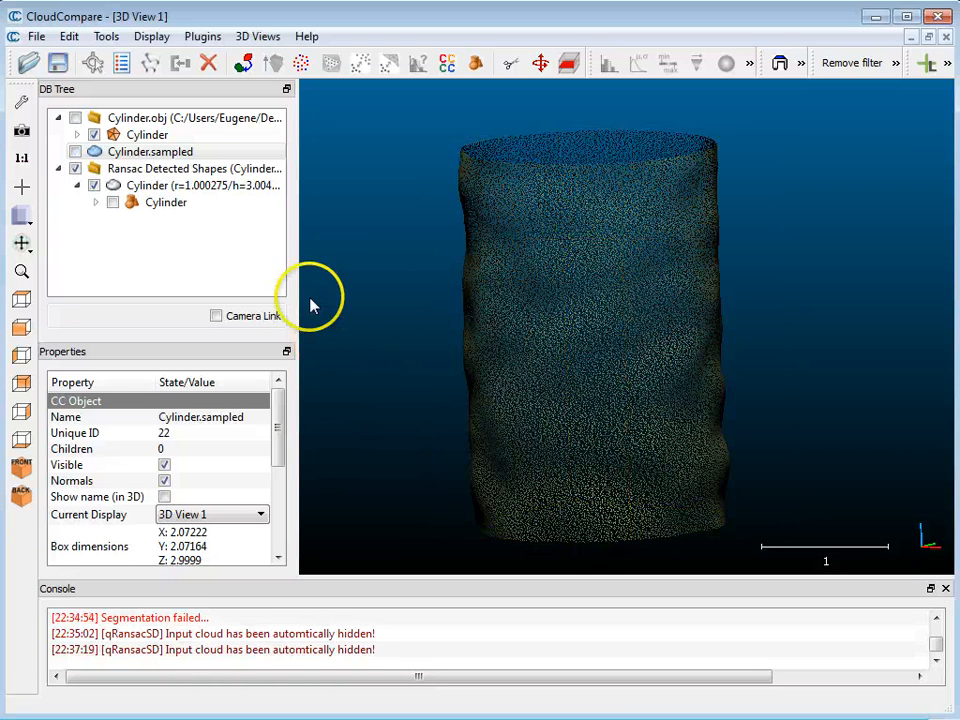
- Display the detected RANSAC cylinder surface and orbit to inspect it against the cloud
left_click(168, 202)
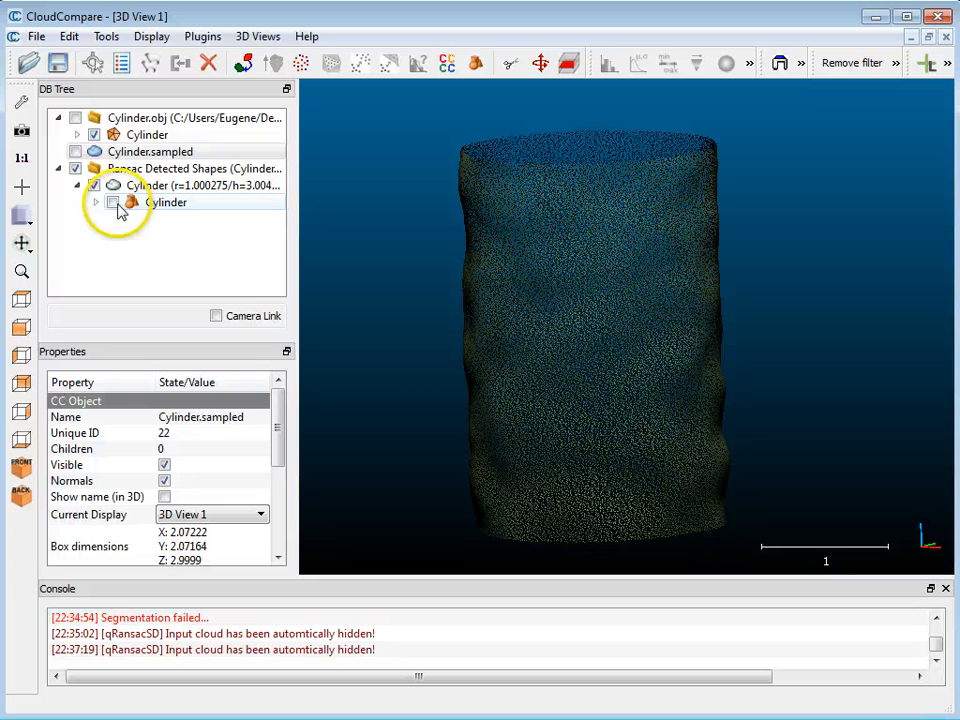
left_click(92, 184)
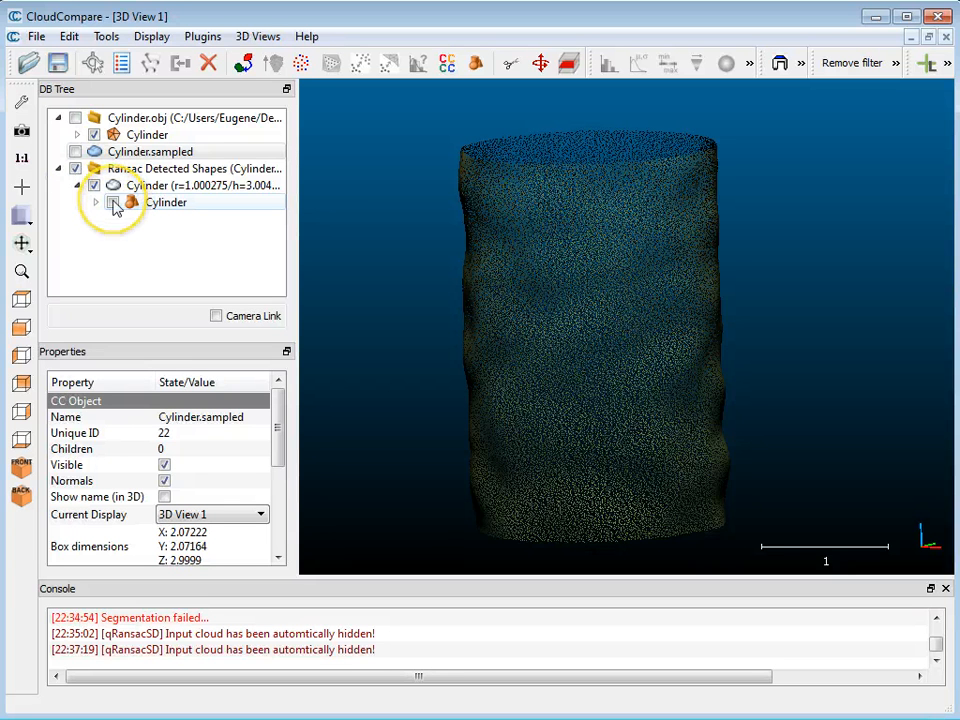
left_click(112, 202)
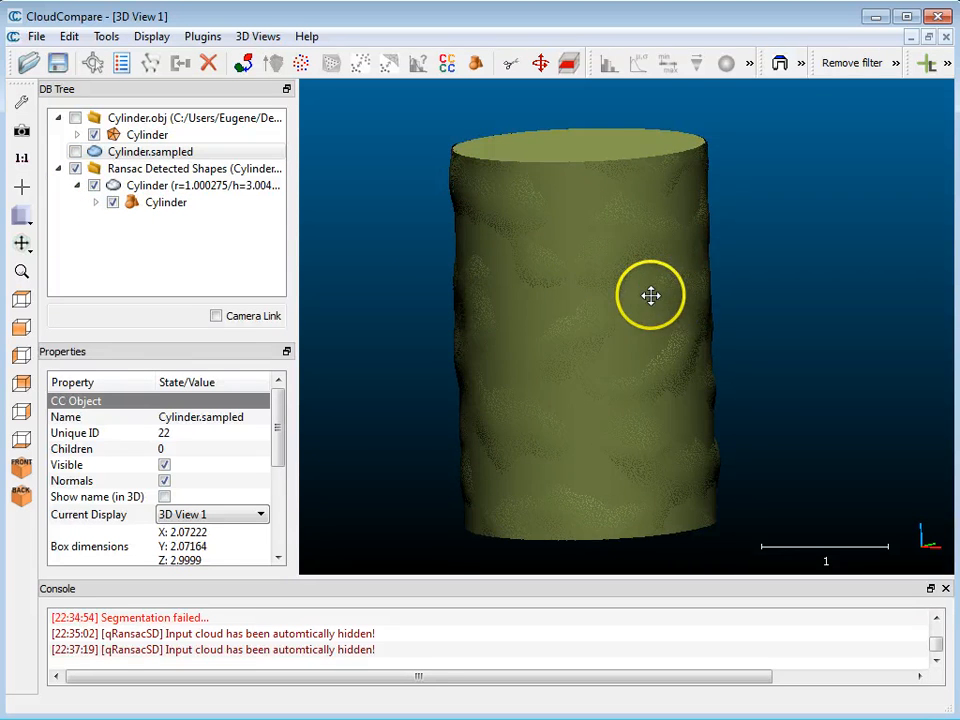
left_click_drag(652, 296, 640, 276)
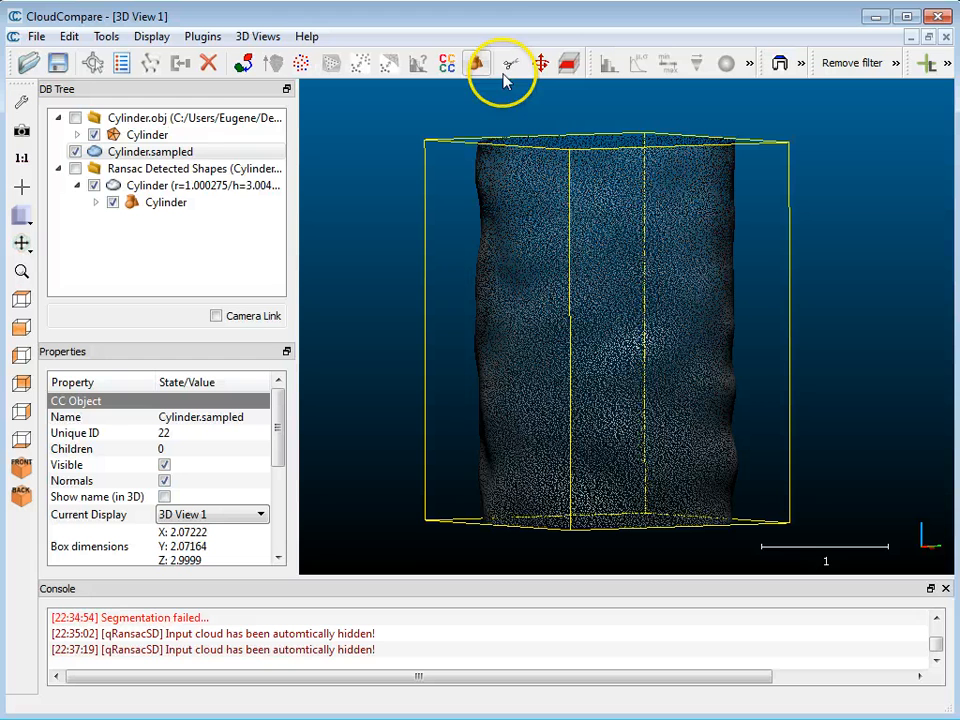
- Cut a thin horizontal cross-section slab and export it as Cylinder.sampled.segmented
left_click(152, 152)
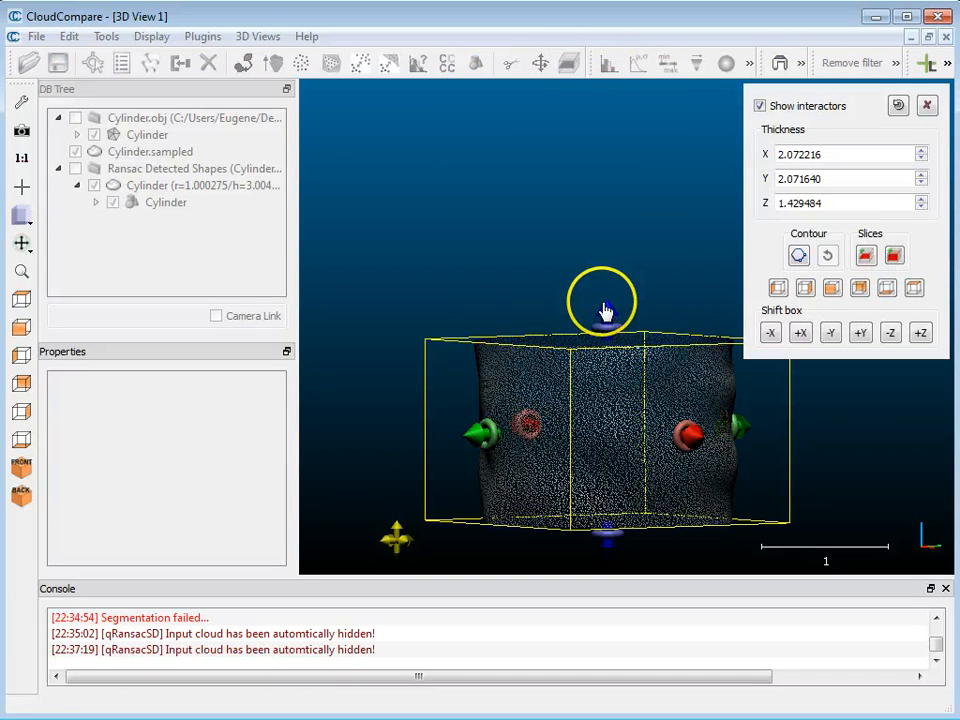
left_click_drag(604, 300, 604, 550)
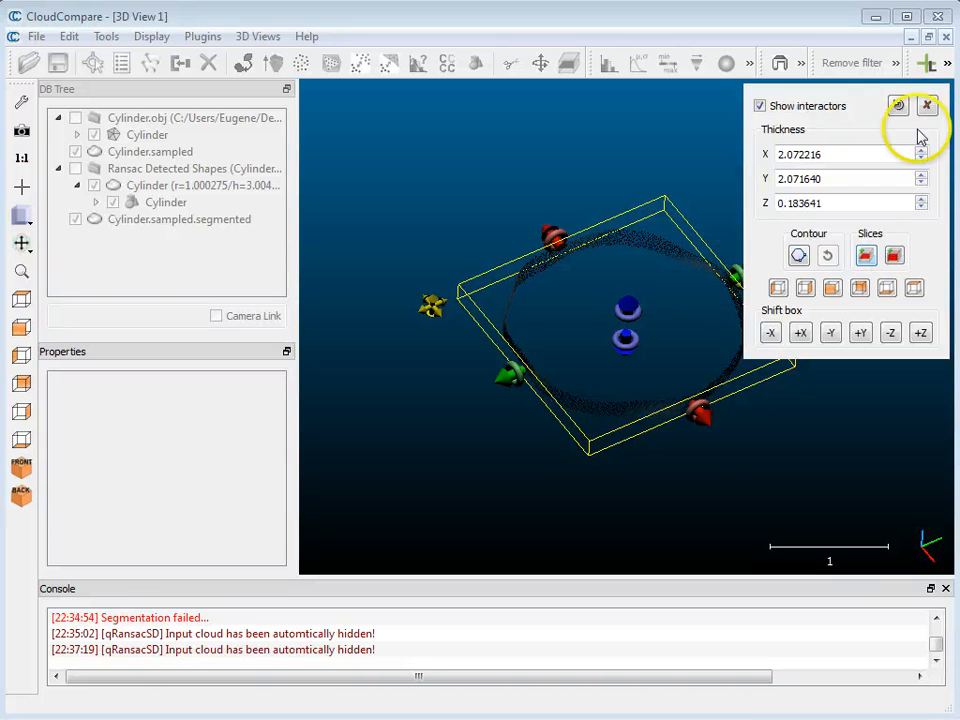
left_click(926, 104)
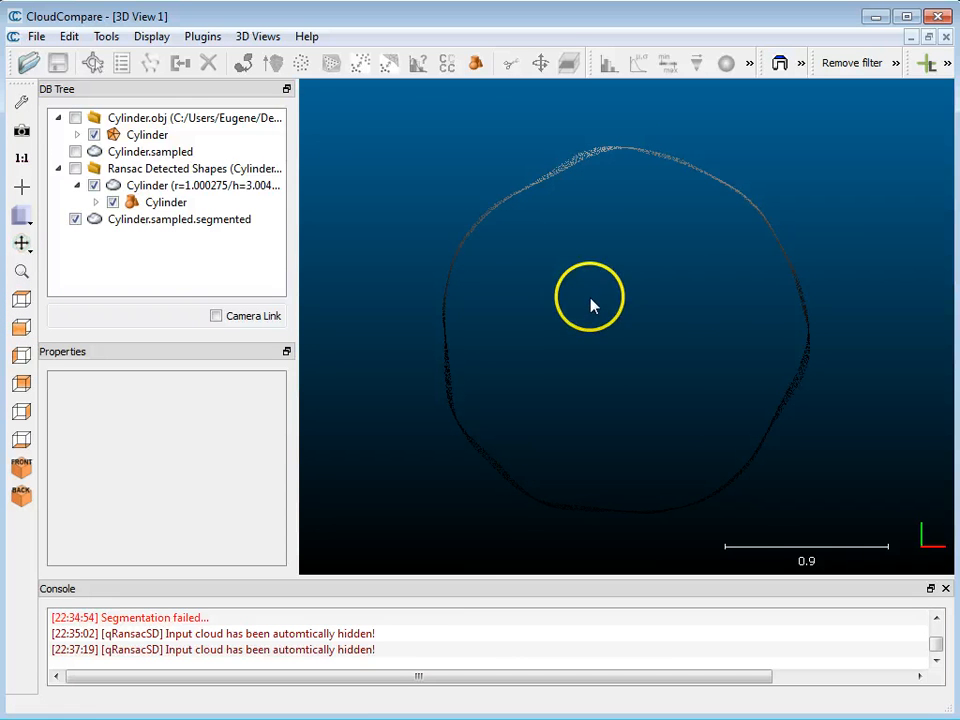
- Measure a point-pair distance of about 2.021 between two opposite points on the slice ring
left_click(180, 218)
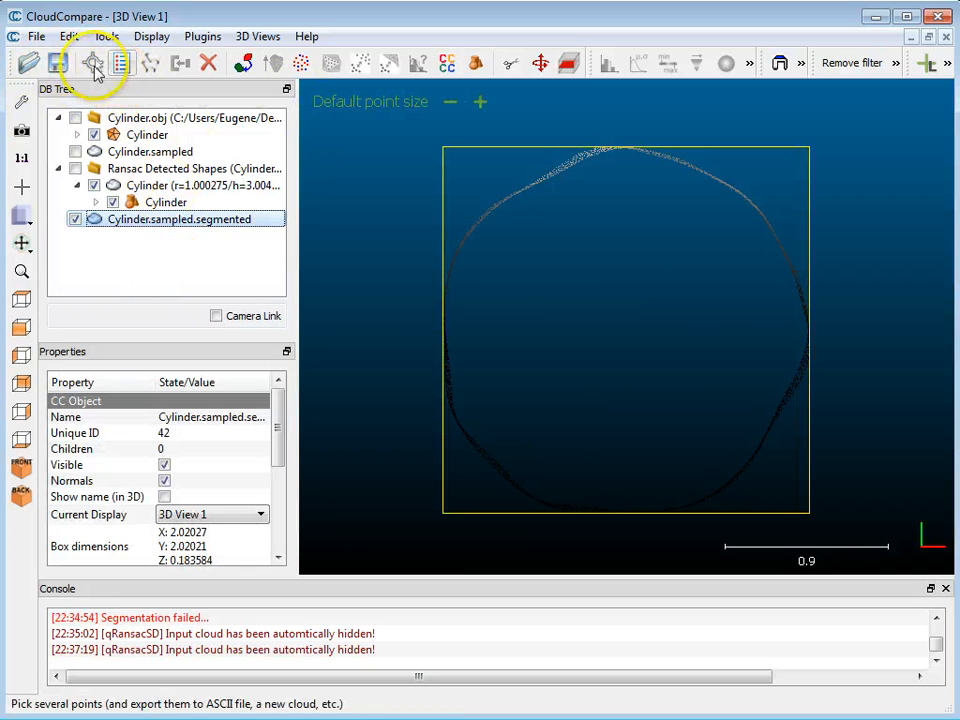
mouse_move(92, 62)
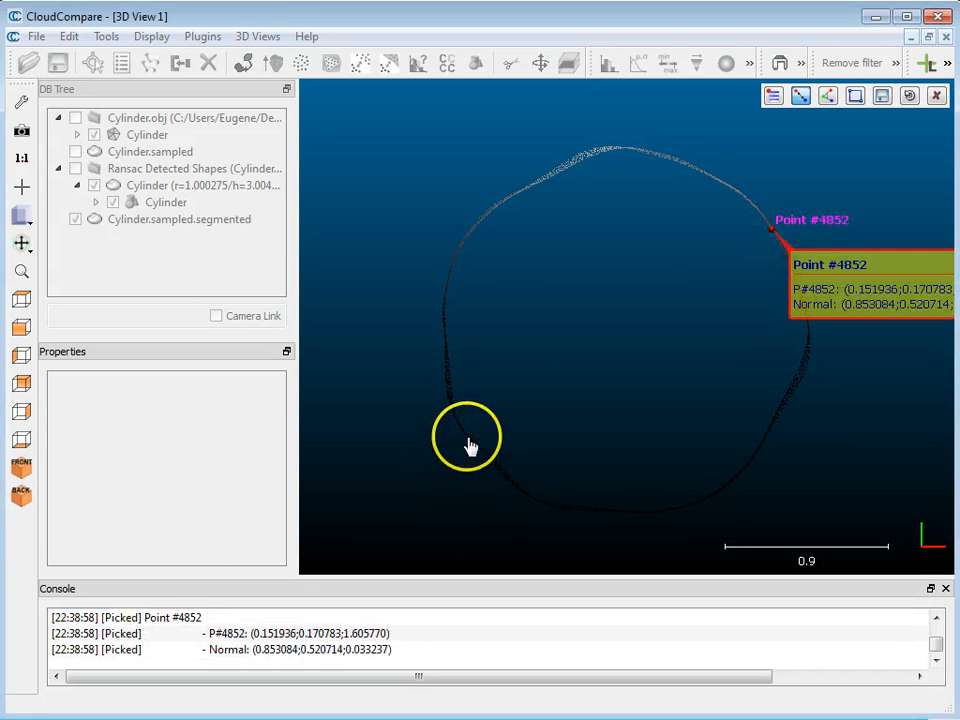
left_click(470, 430)
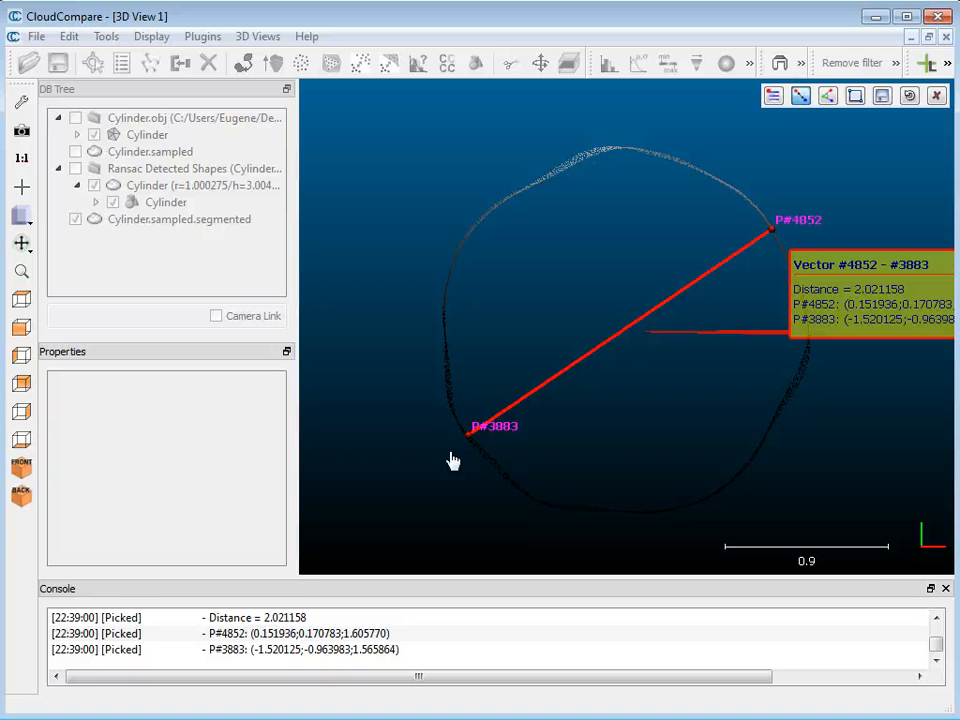
mouse_move(810, 188)
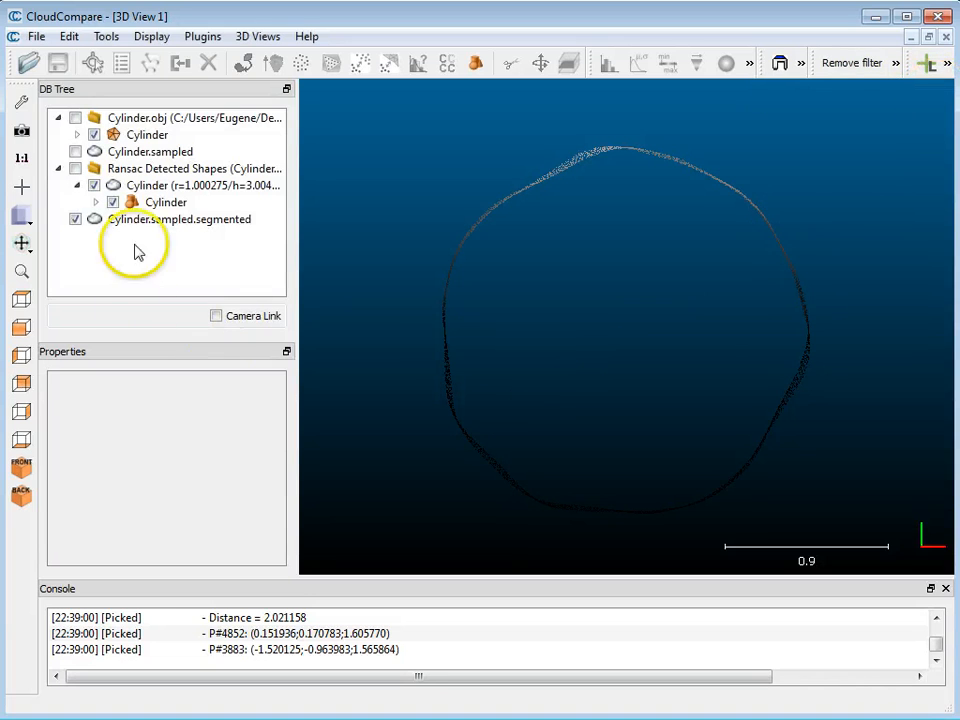
- Hide the slice and select Cylinder.sampled together with the RANSAC Cylinder
left_click(150, 152)
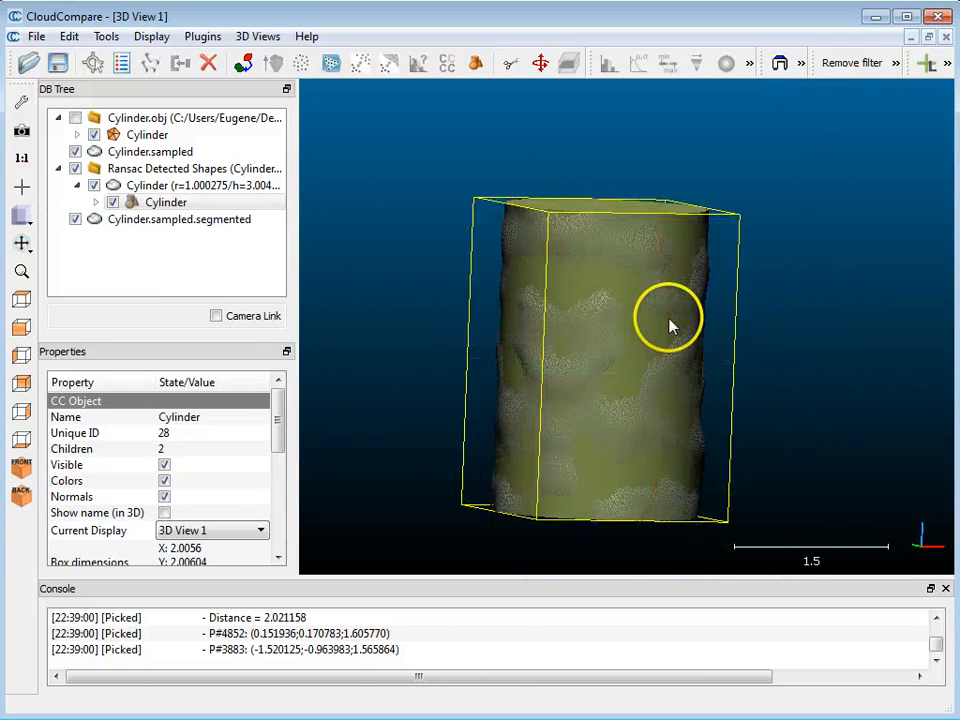
left_click_drag(670, 324, 650, 320)
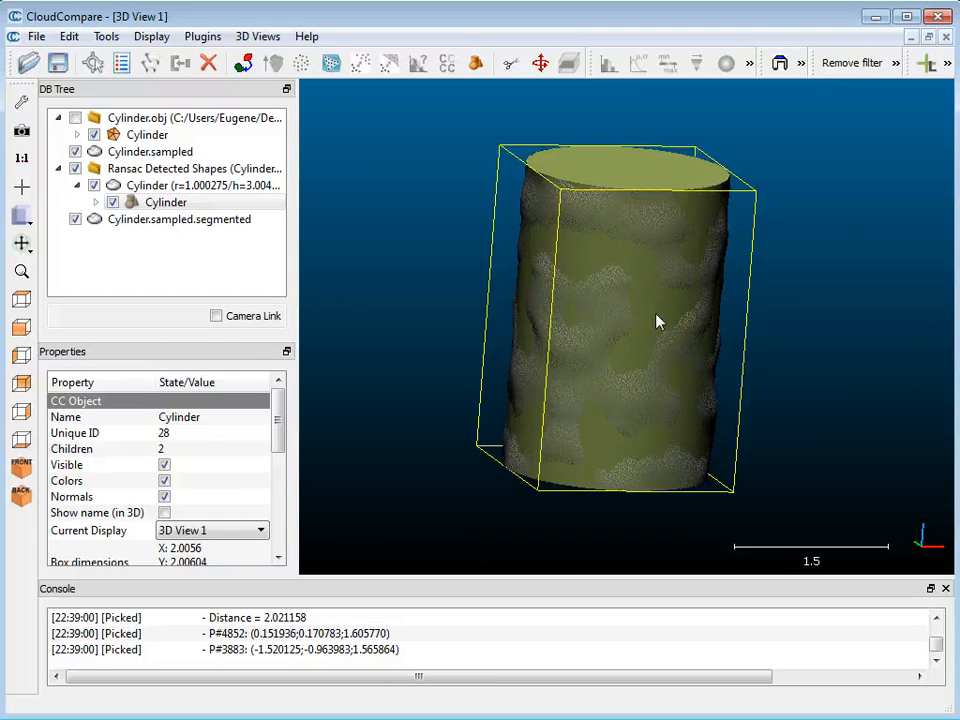
left_click(166, 202)
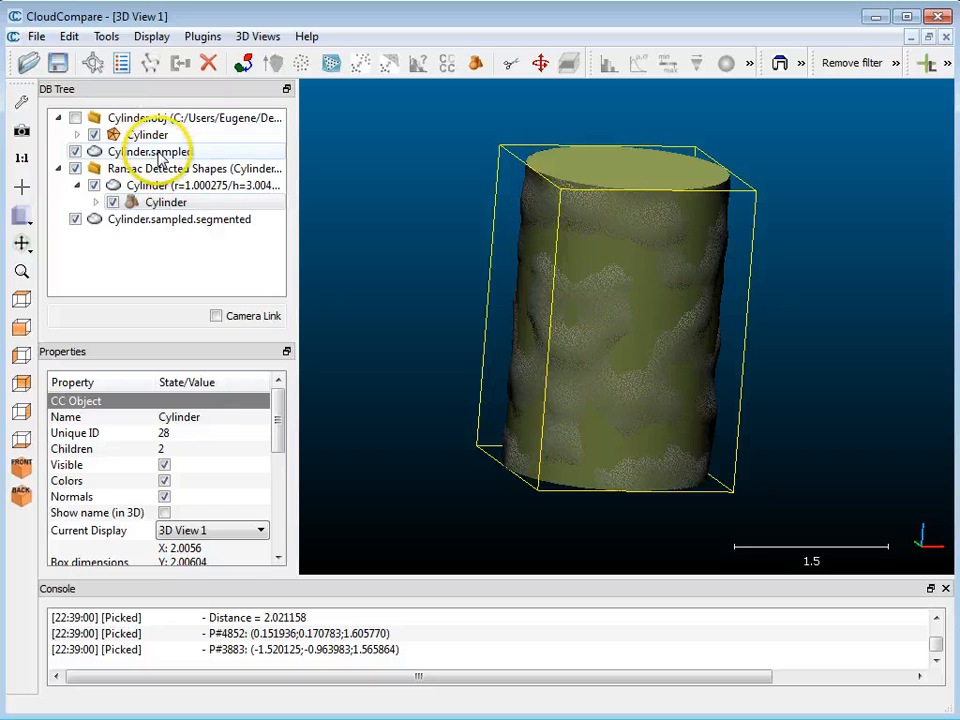
left_click(150, 152)
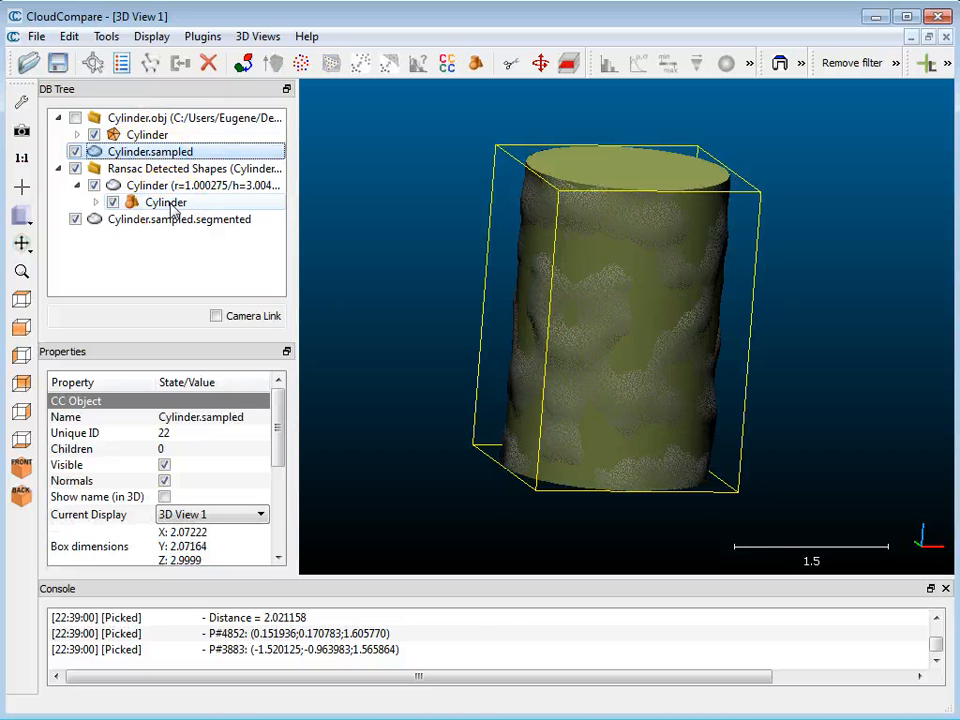
left_click(166, 202)
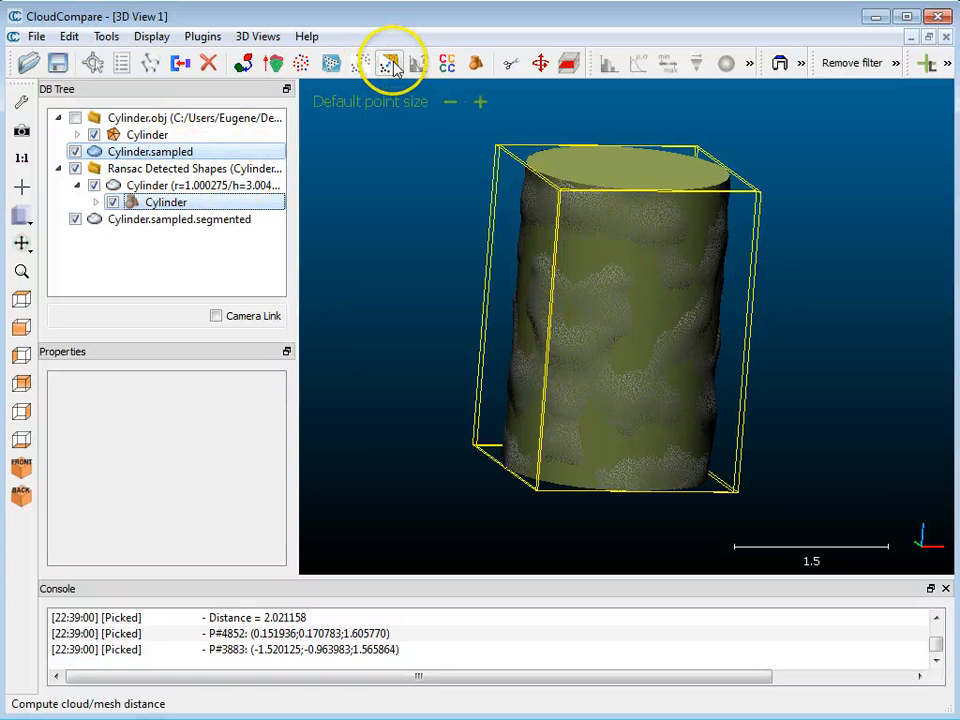
mouse_move(390, 62)
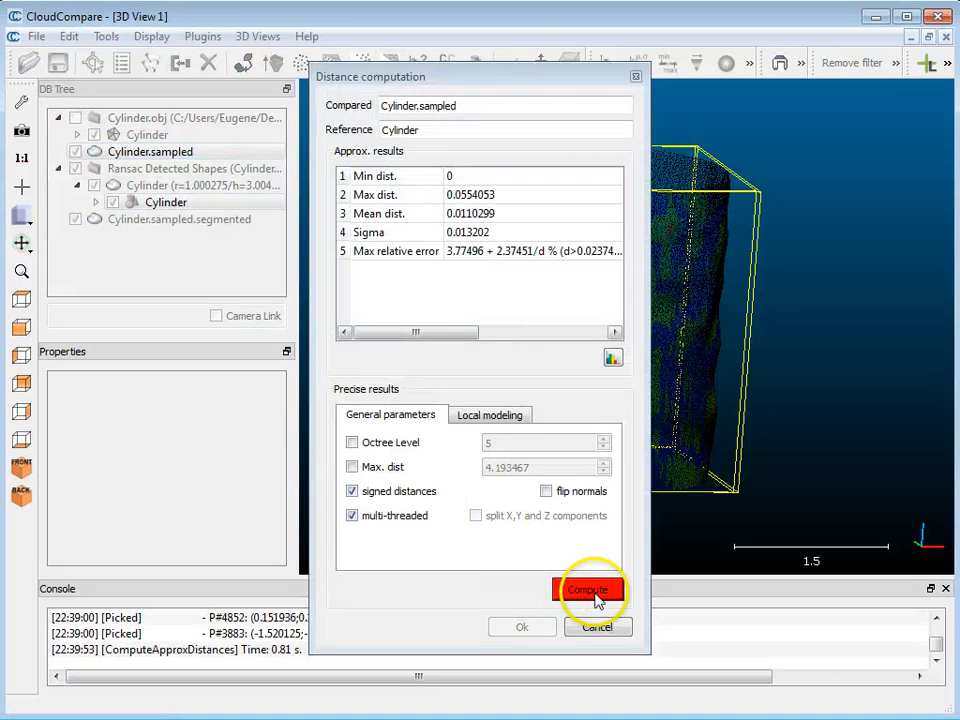
- Compute signed cloud-to-mesh distances from the sampled cloud to the fitted cylinder
left_click(588, 588)
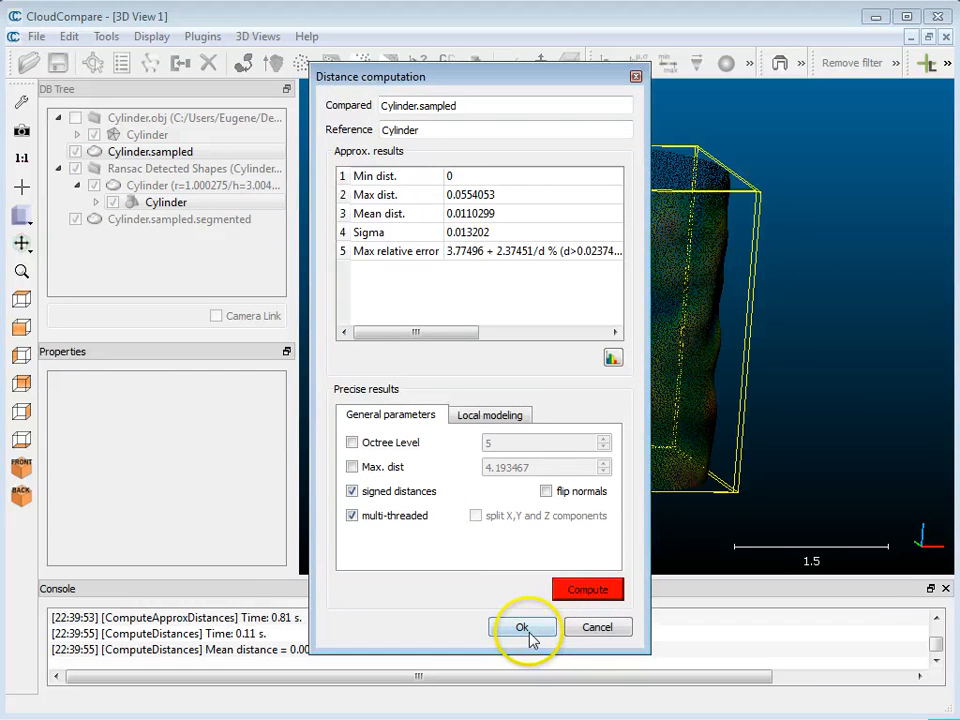
left_click(520, 628)
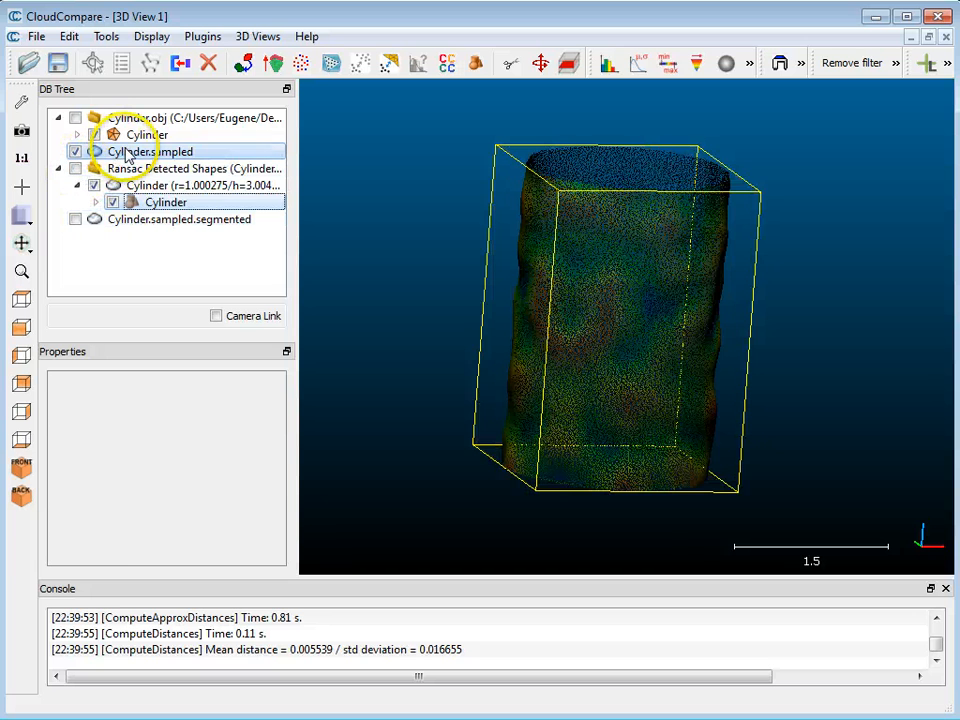
- Narrow the C2M signed distance saturation range on Cylinder.sampled so deviations stand out
left_click(150, 152)
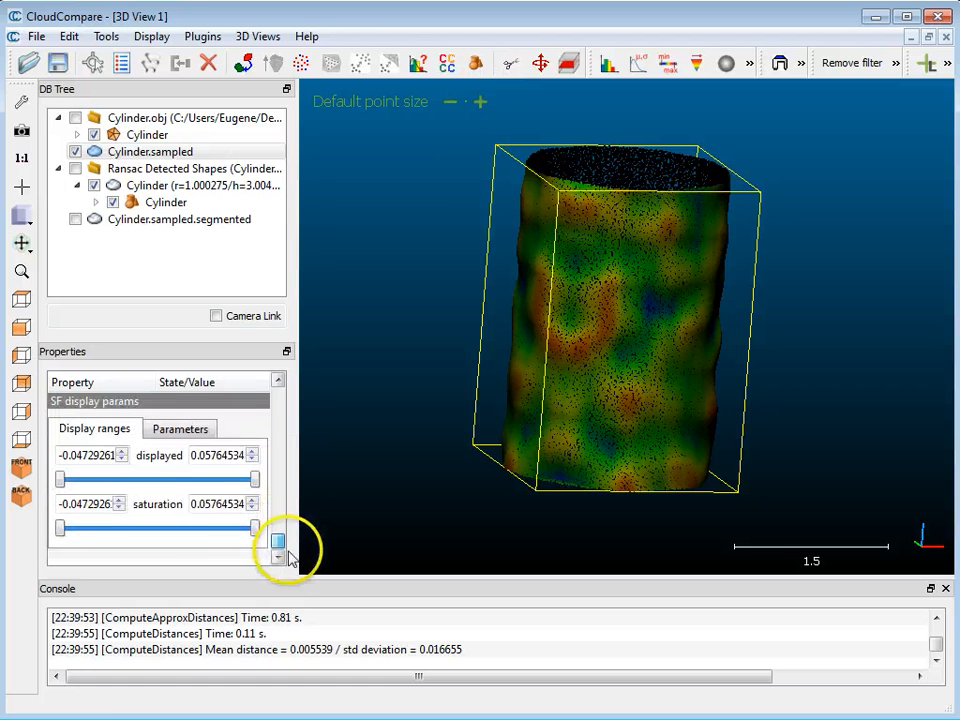
left_click_drag(276, 528, 204, 528)
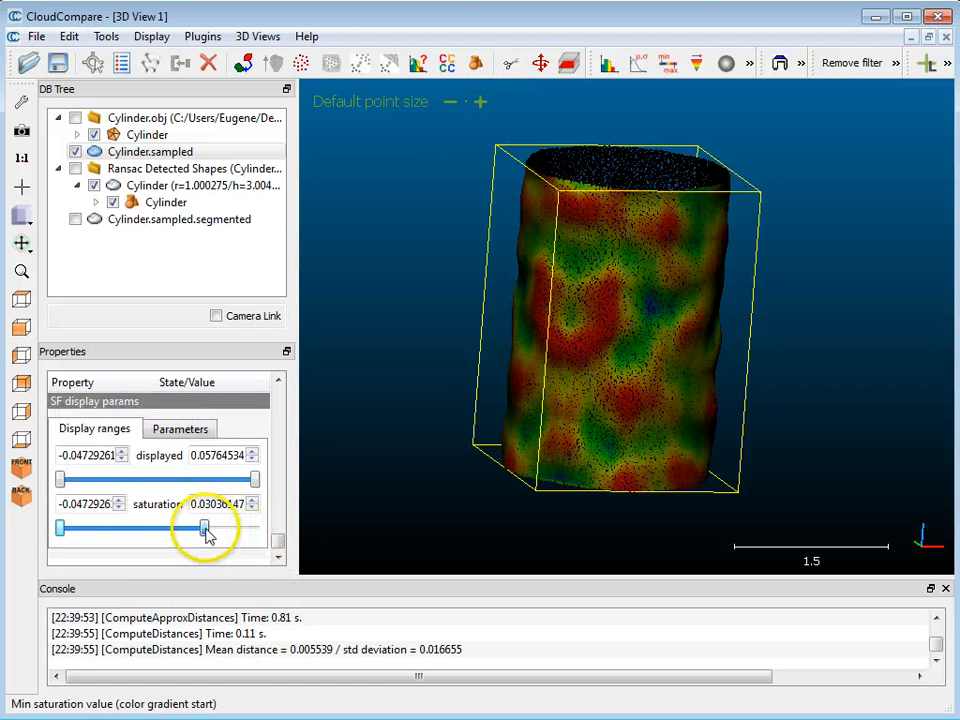
left_click_drag(204, 528, 116, 528)
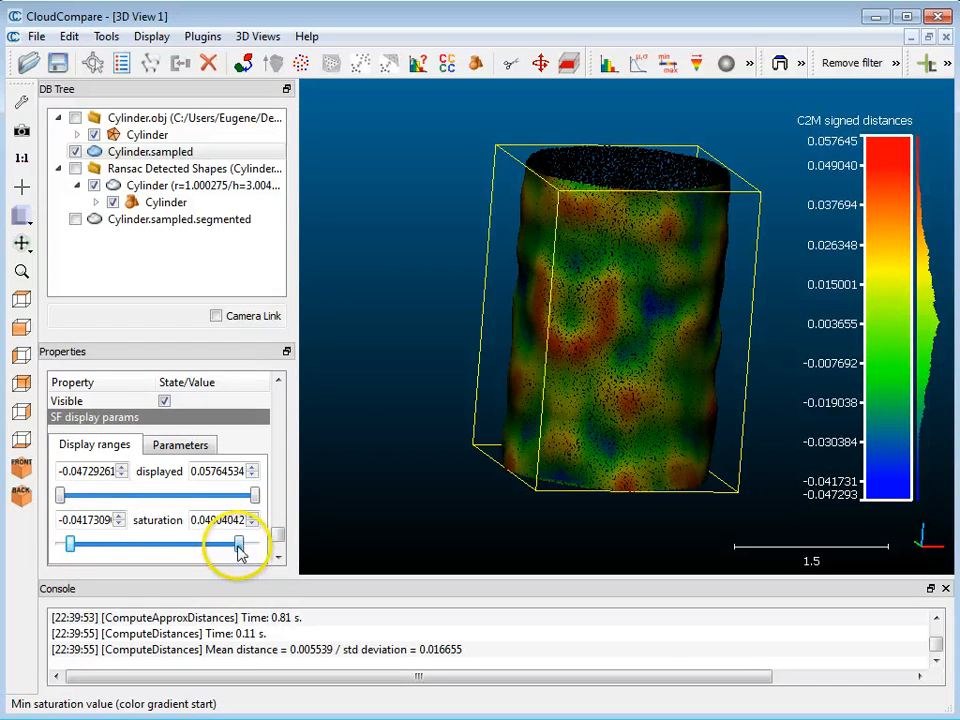
left_click_drag(238, 544, 64, 544)
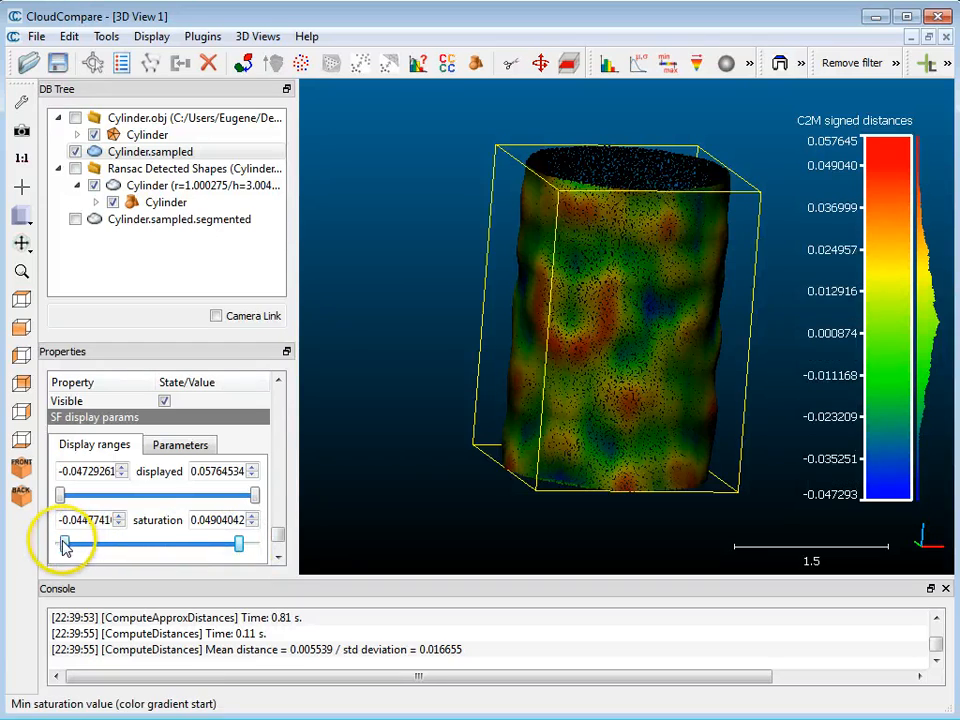